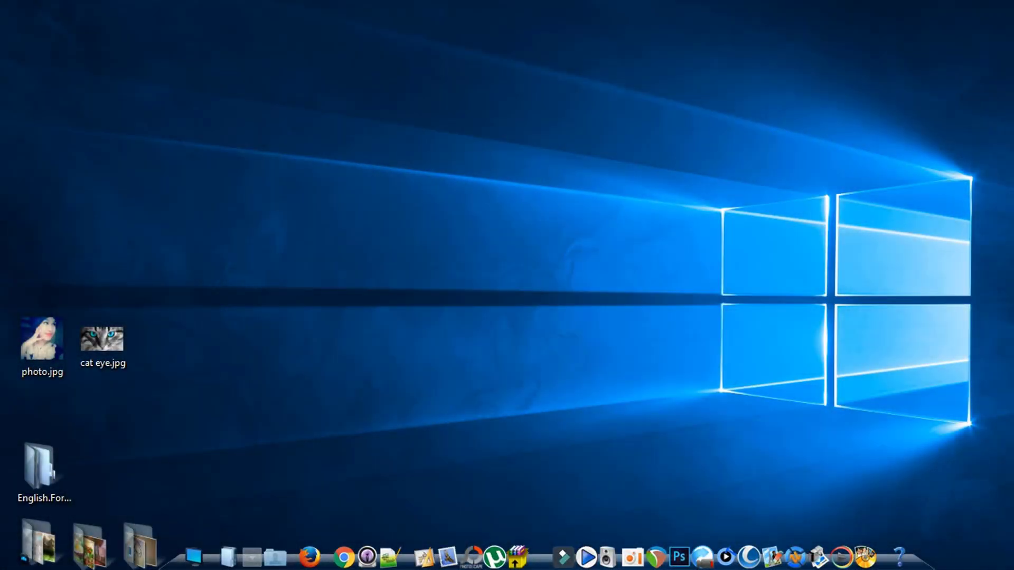
pyautogui.moveTo(679, 557)
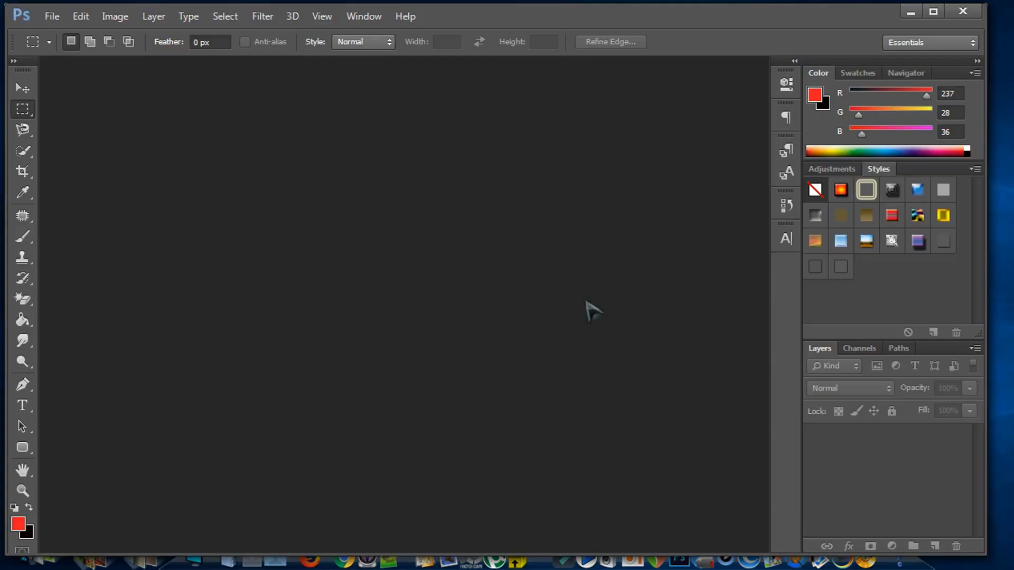
# Step: Create a new 1280×720 pixel document with a white background
pyautogui.click(51, 15)
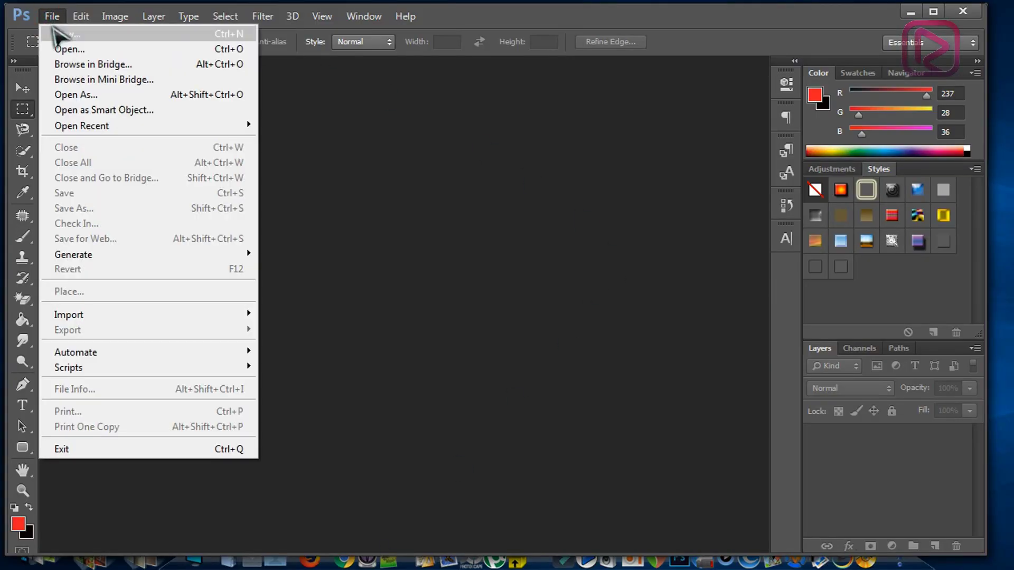
pyautogui.click(63, 33)
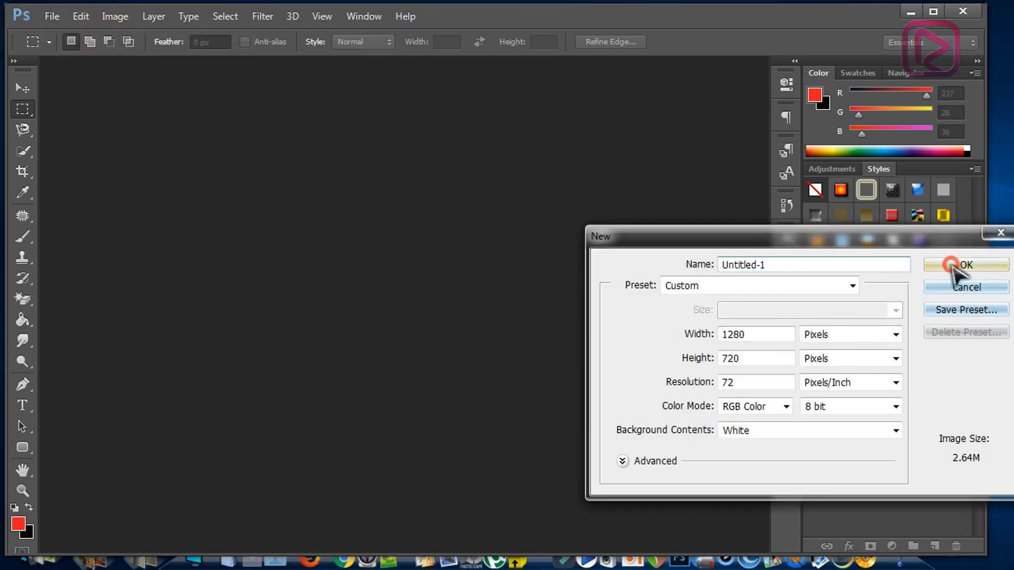
pyautogui.click(966, 265)
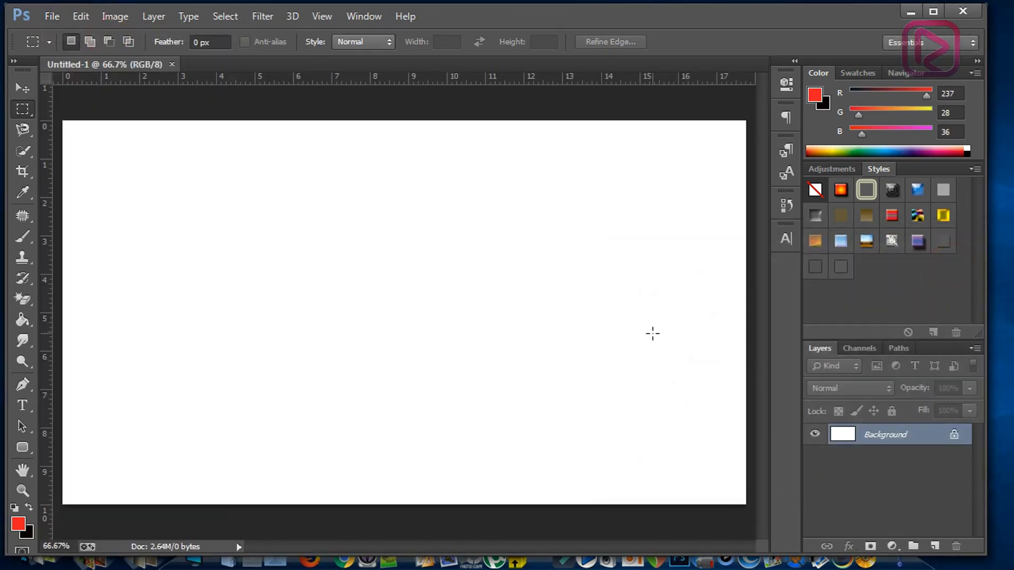
pyautogui.moveTo(751, 283)
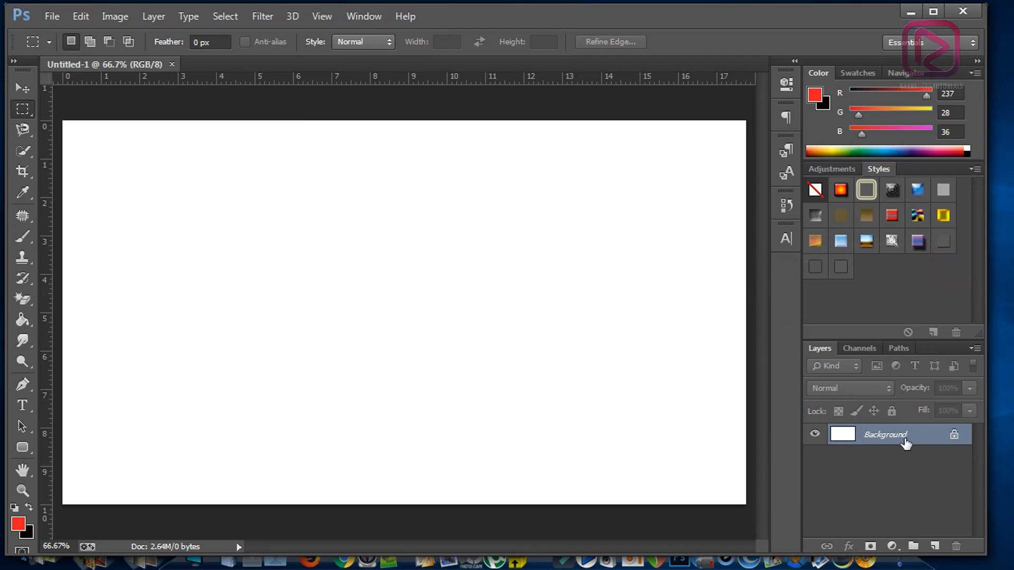
pyautogui.moveTo(873, 520)
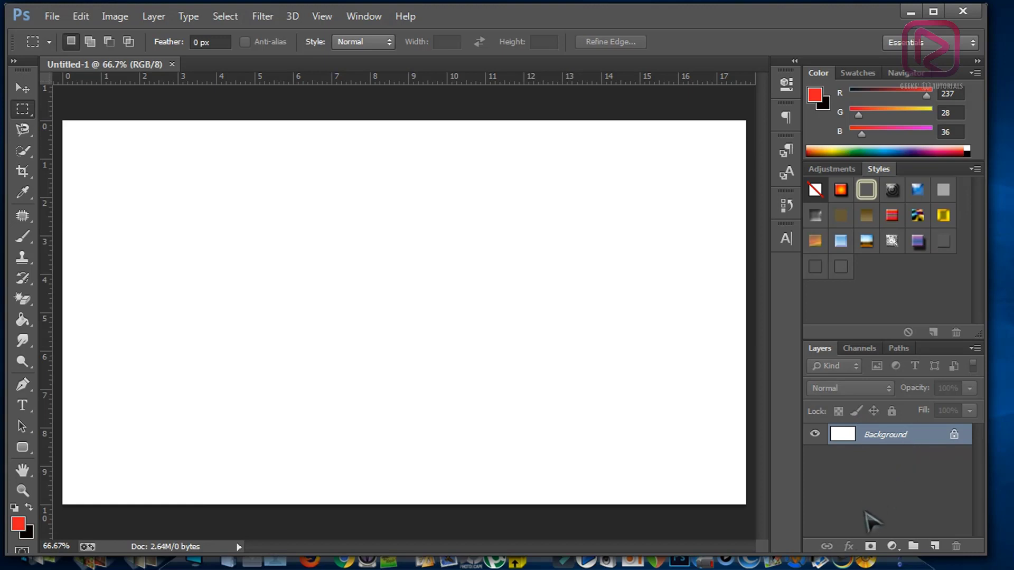
# Step: Add a Gradient Fill layer using the Foreground to Background preset
pyautogui.click(891, 546)
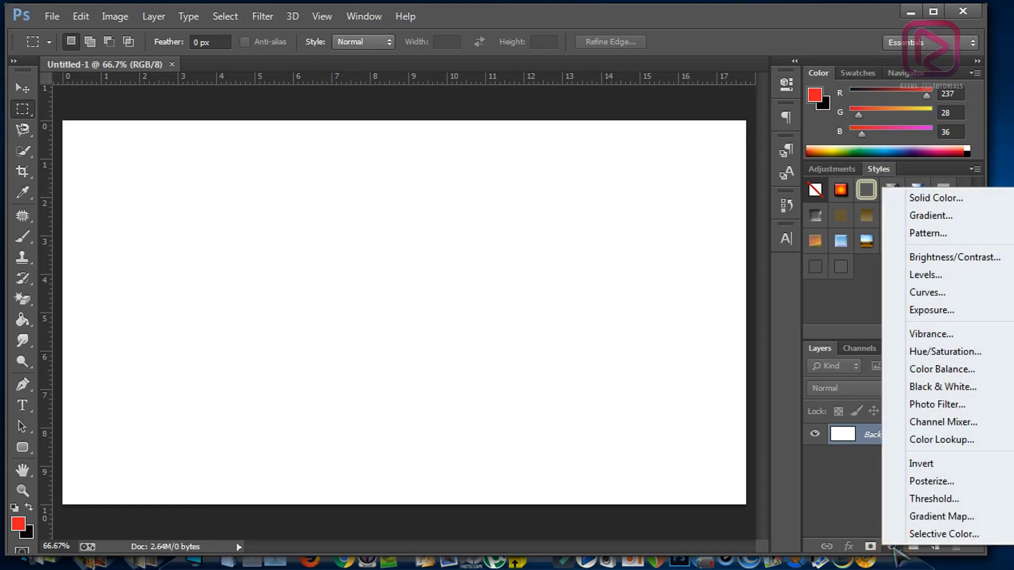
pyautogui.moveTo(946, 215)
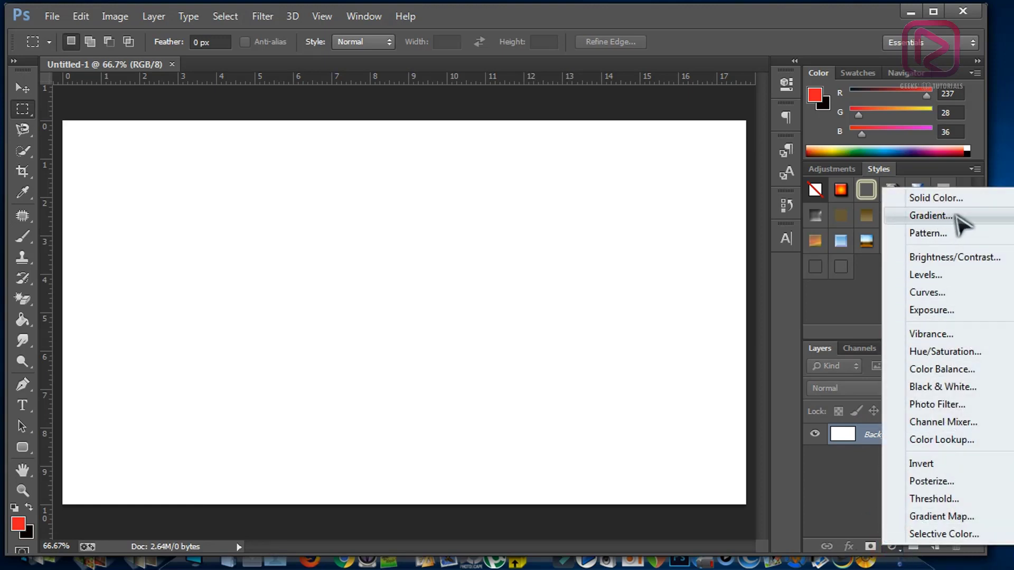
pyautogui.click(929, 216)
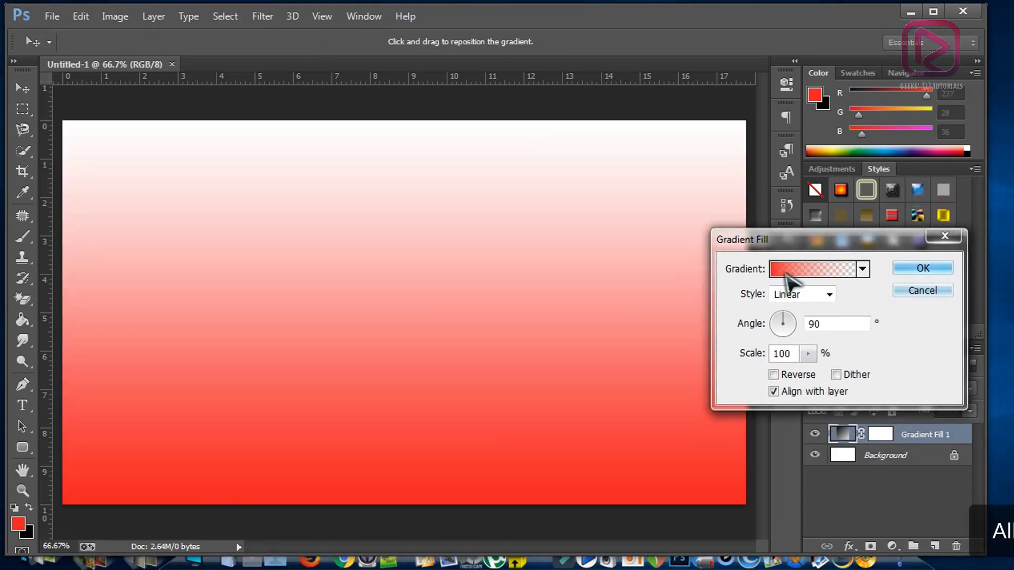
pyautogui.click(813, 268)
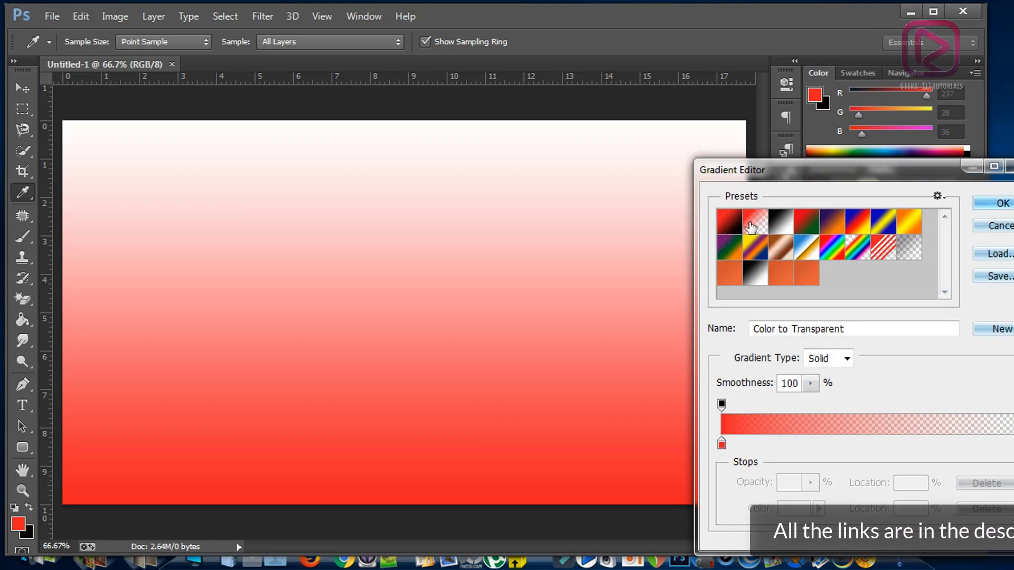
pyautogui.click(735, 219)
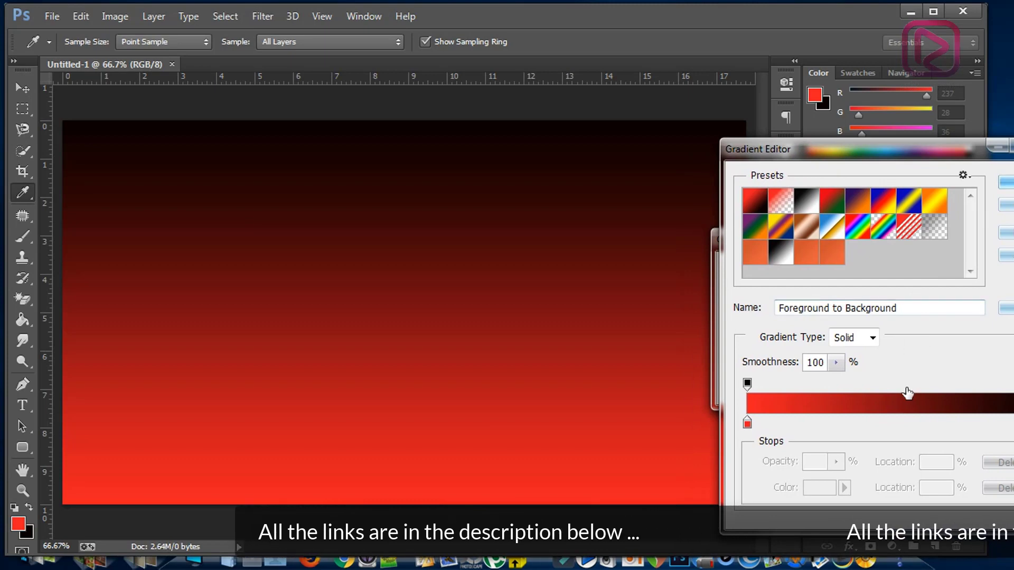
# Step: Set the gradient's end colour stop to dark blue for a red-to-dark-blue fade
pyautogui.click(896, 403)
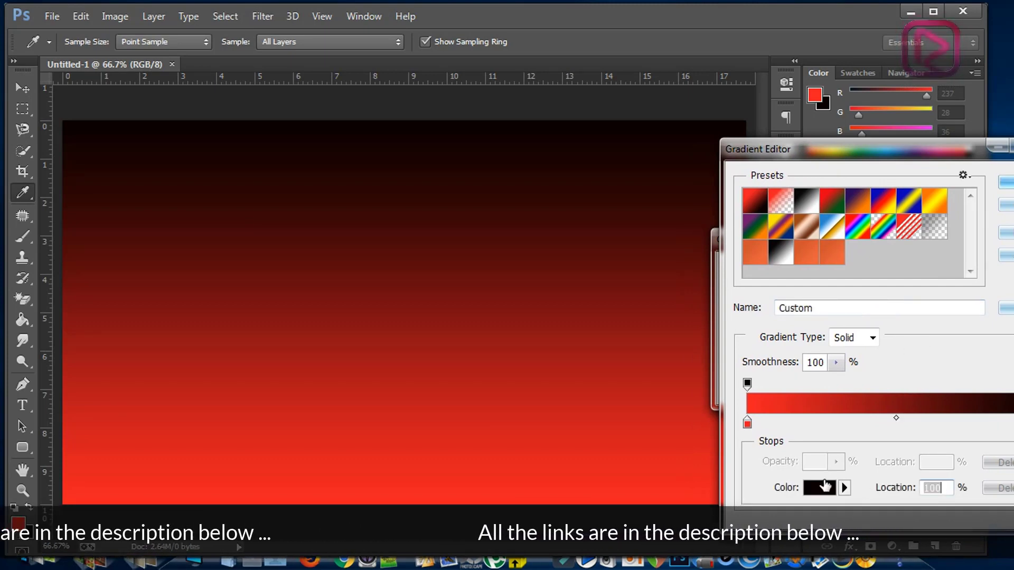
pyautogui.click(818, 488)
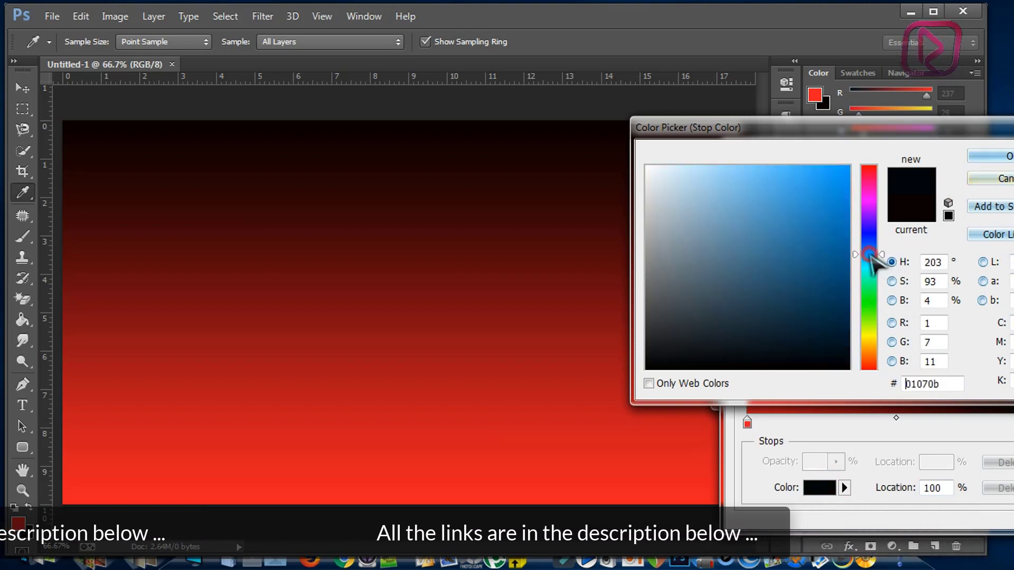
pyautogui.click(830, 263)
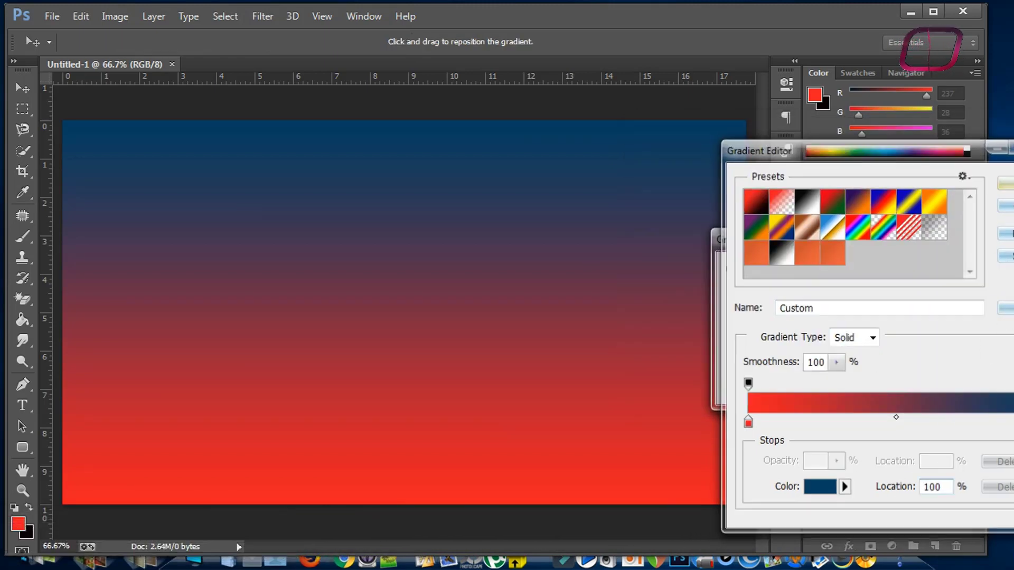
# Step: Try radial, reflected and diamond gradient styles, then return to linear
pyautogui.click(801, 295)
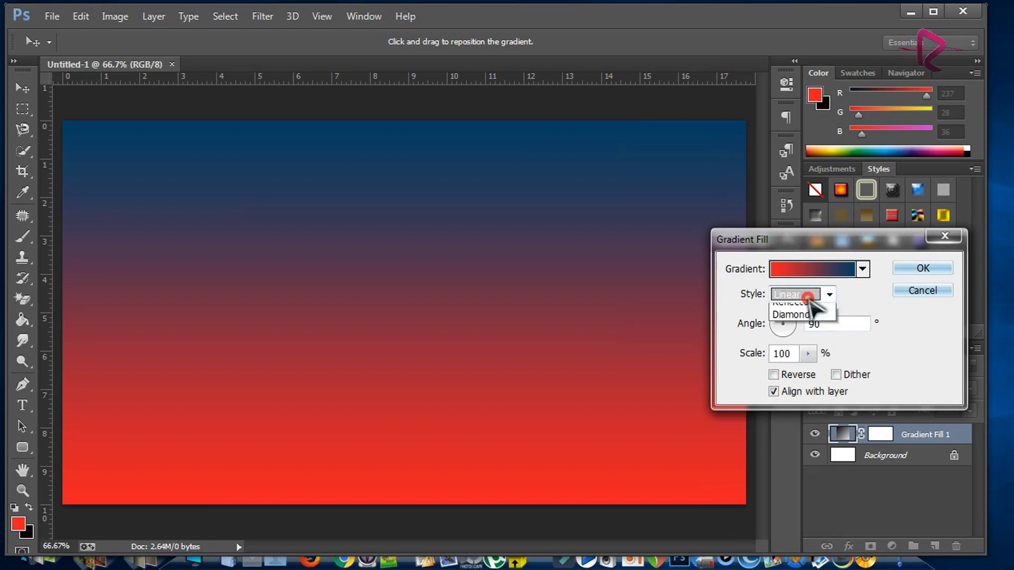
pyautogui.click(797, 294)
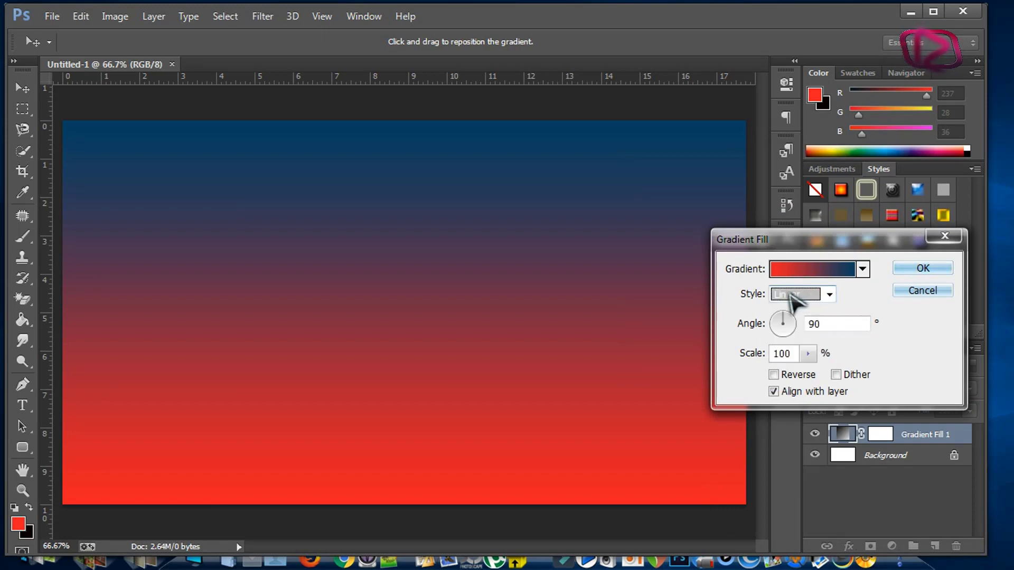
pyautogui.click(802, 294)
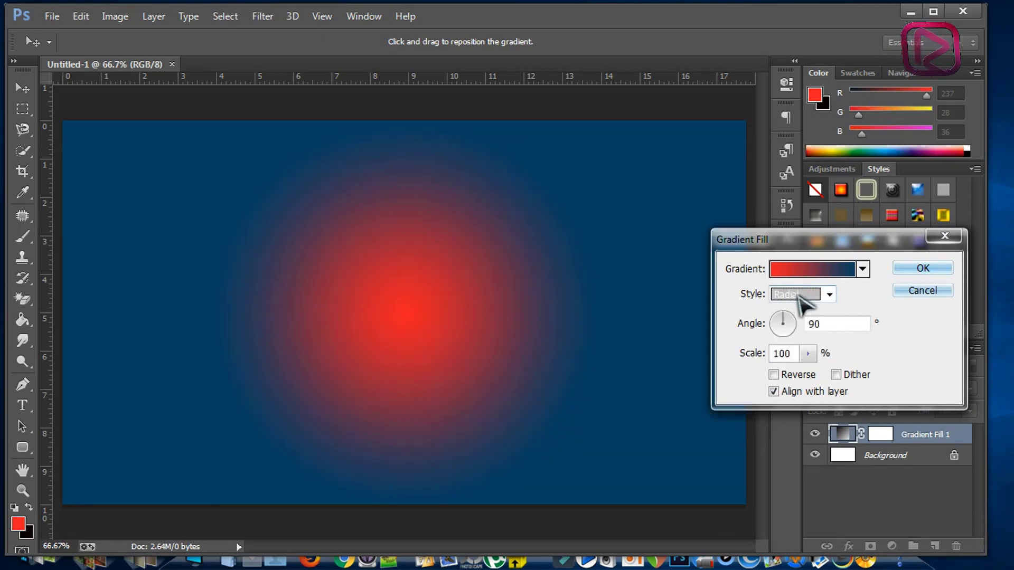
pyautogui.click(798, 295)
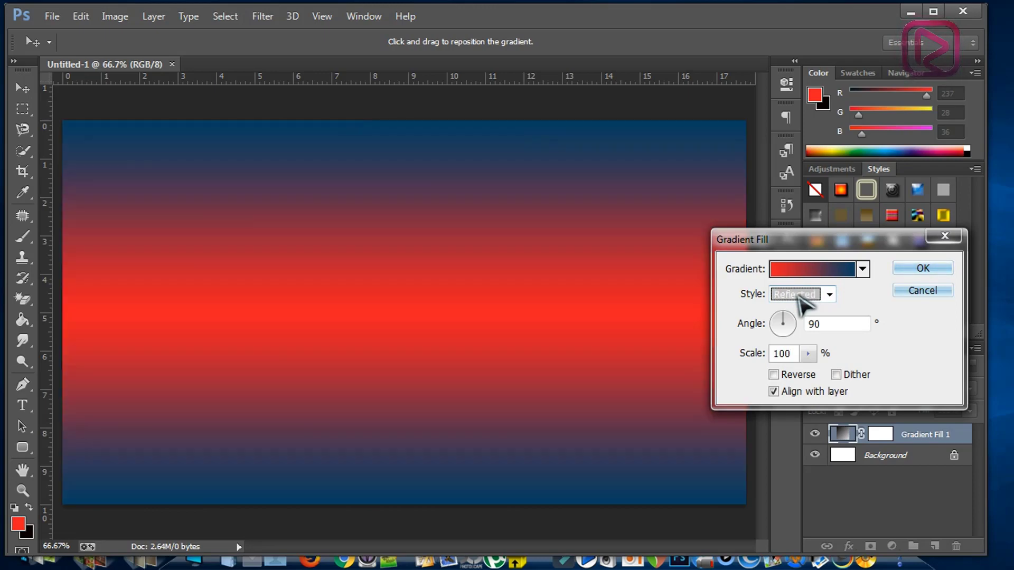
pyautogui.click(827, 295)
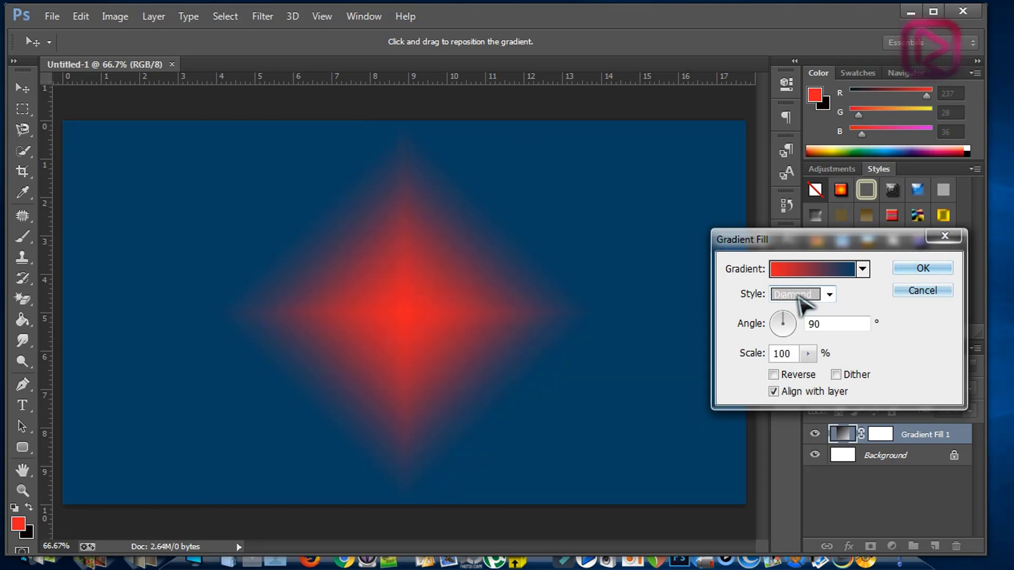
pyautogui.click(801, 294)
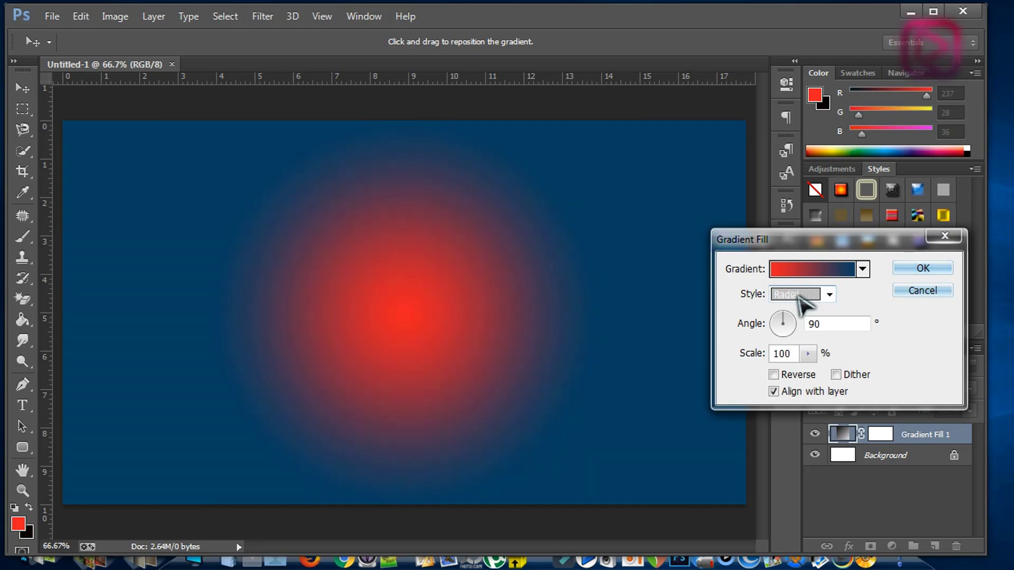
pyautogui.click(801, 295)
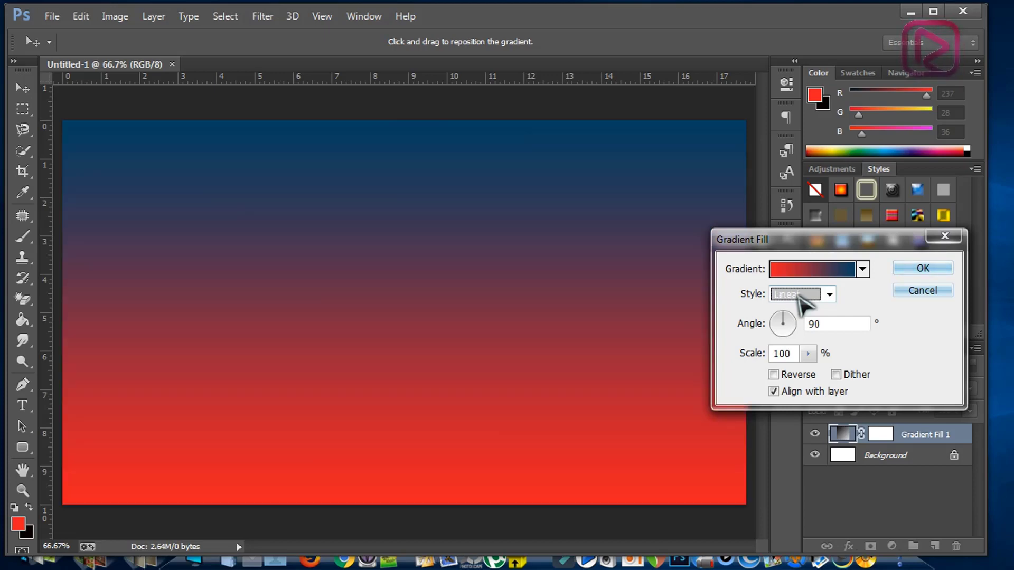
pyautogui.moveTo(828, 367)
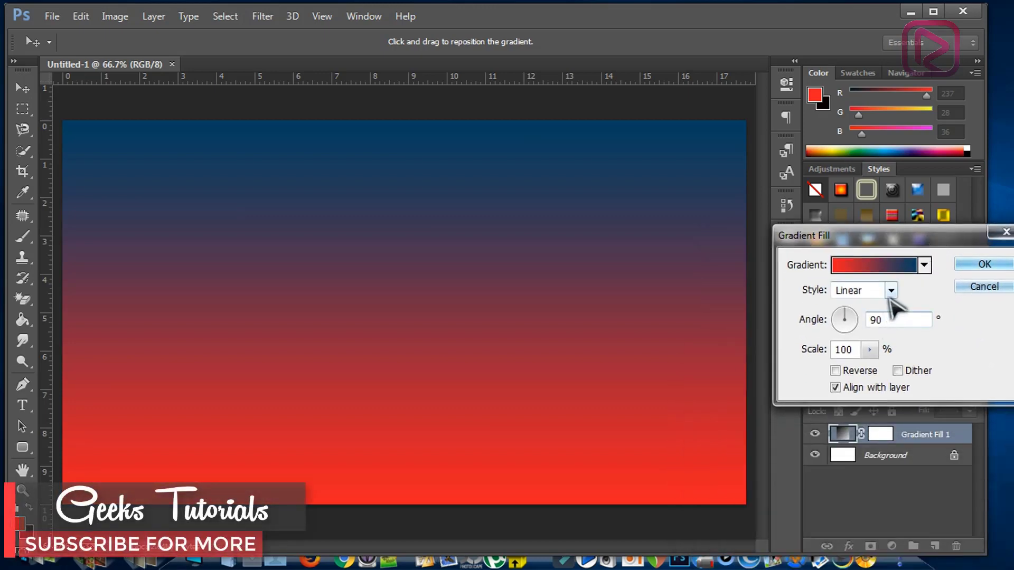
# Step: Keep the Linear style at 90 degrees and commit the Gradient Fill layer
pyautogui.click(890, 289)
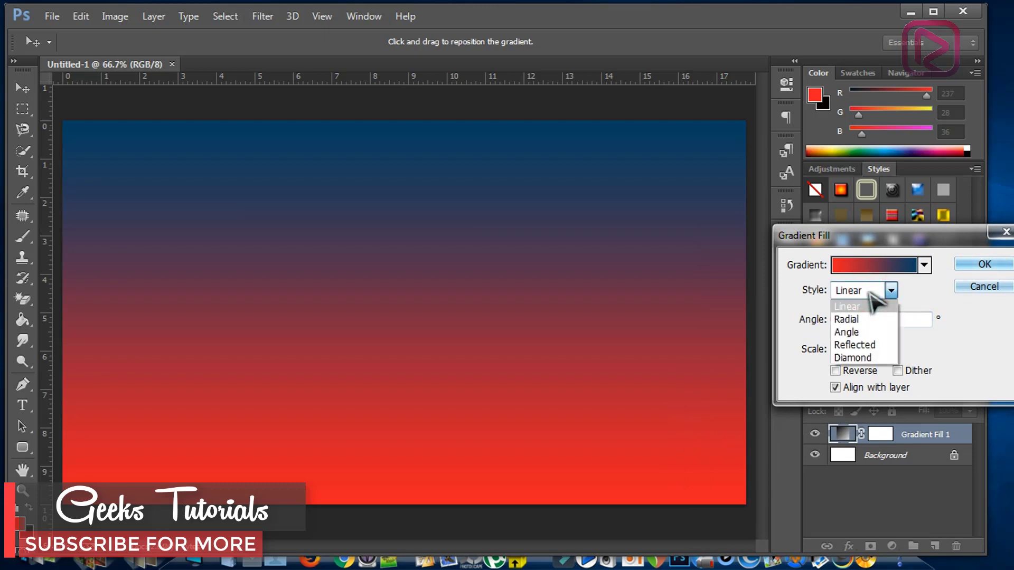
pyautogui.click(846, 306)
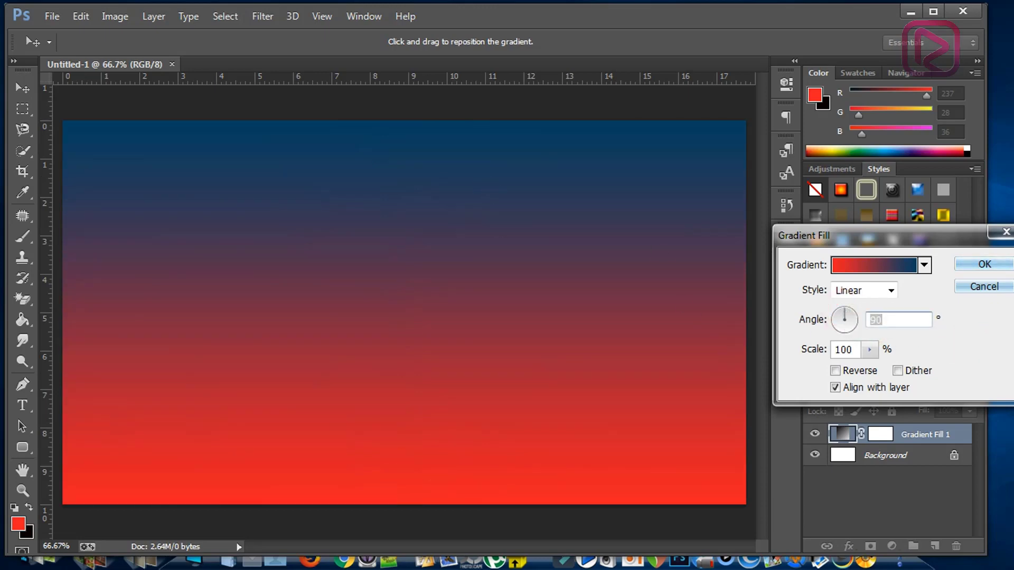
pyautogui.moveTo(984, 264)
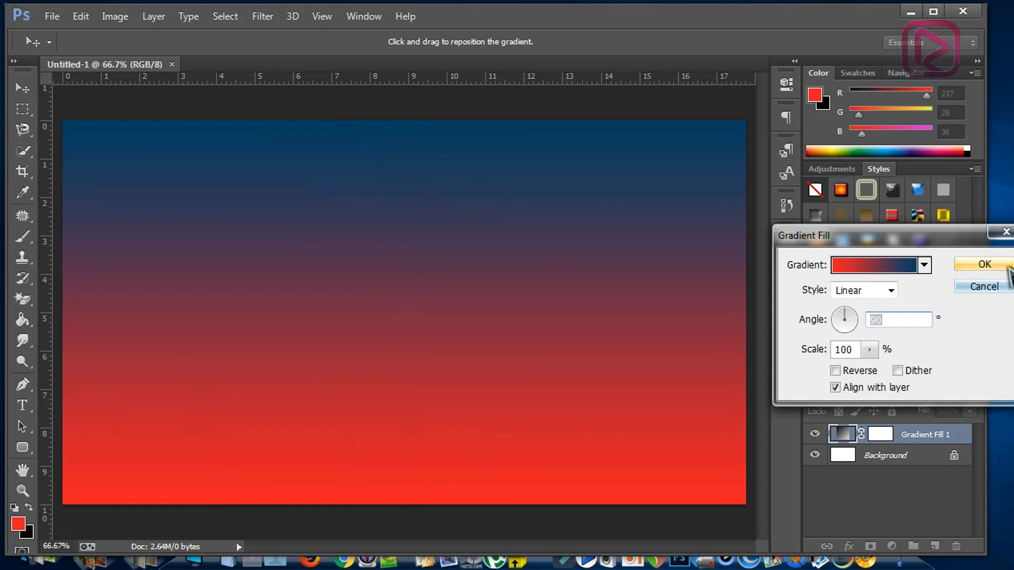
pyautogui.click(52, 16)
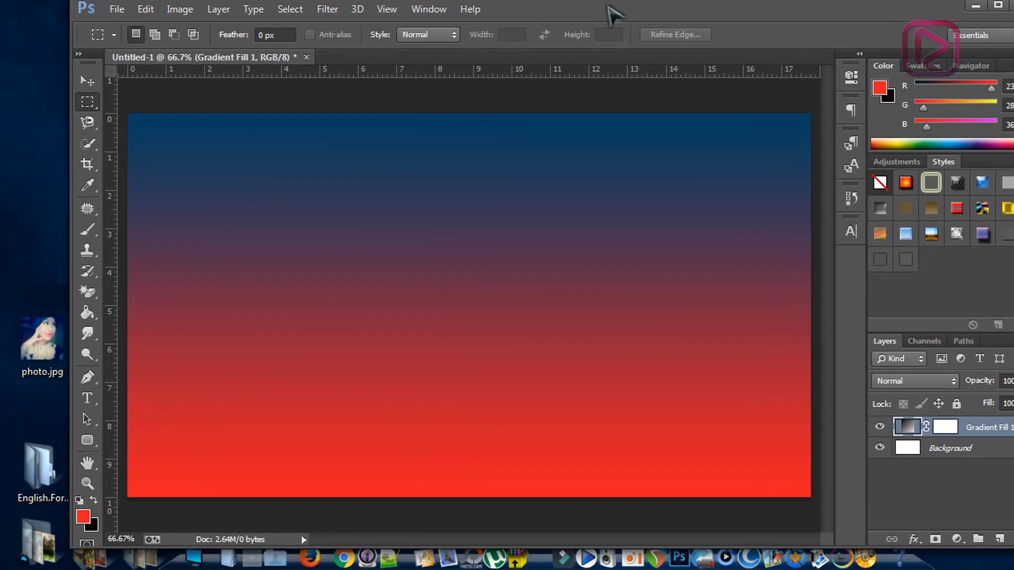
# Step: Save the image to the desktop as JPEG file Untitled-1.jpg
pyautogui.click(116, 9)
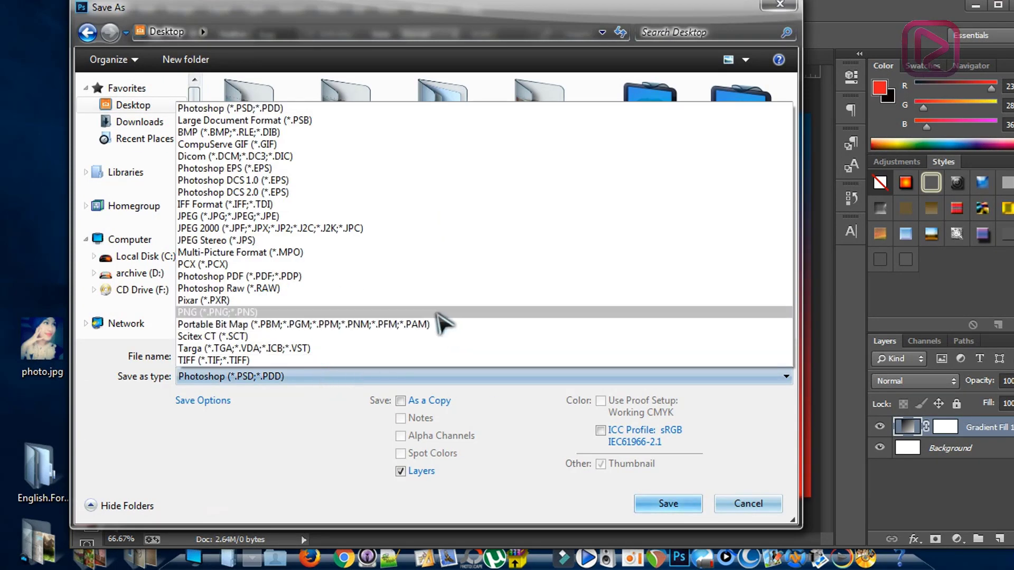
pyautogui.click(226, 215)
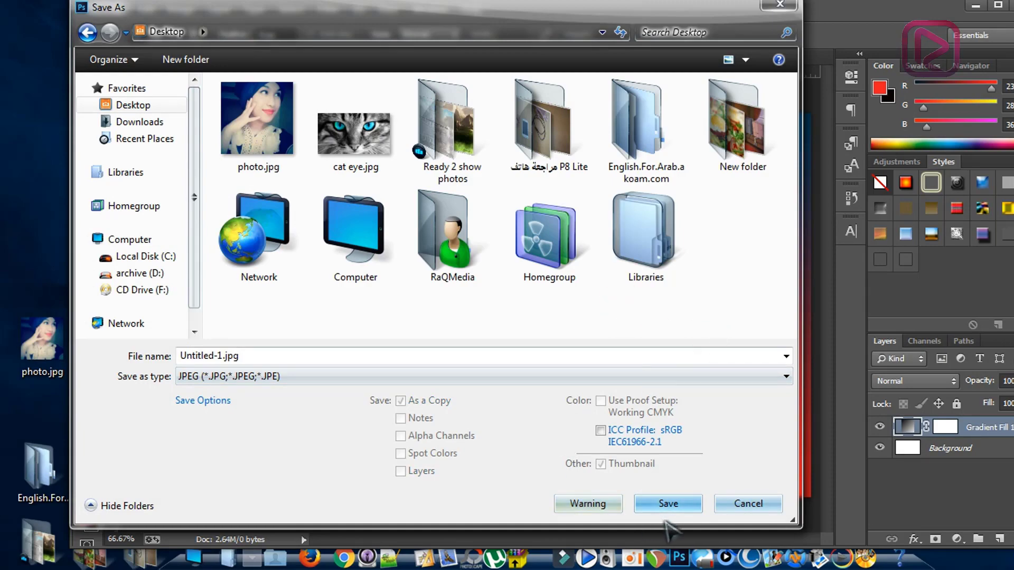
pyautogui.moveTo(667, 504)
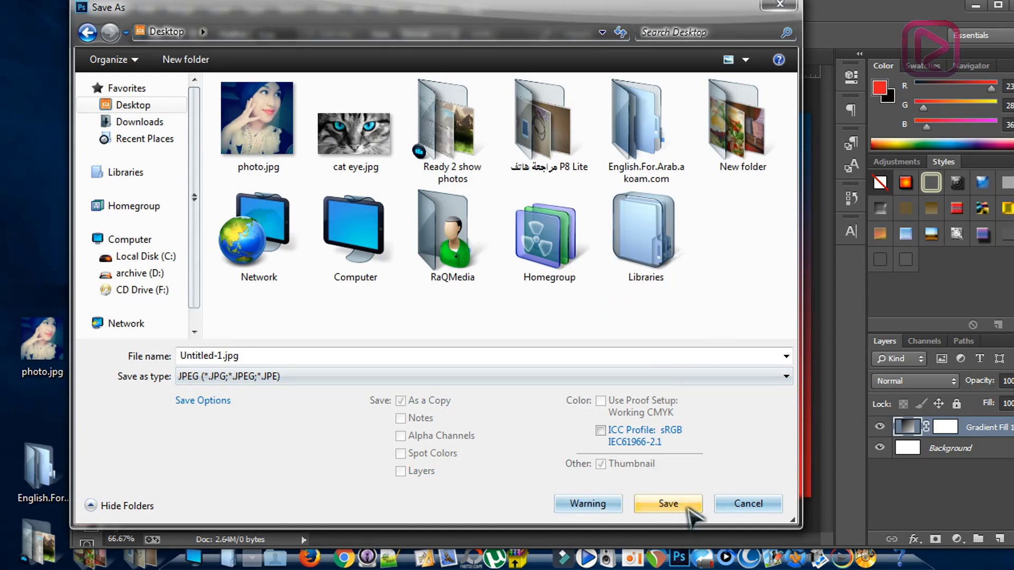
pyautogui.click(667, 503)
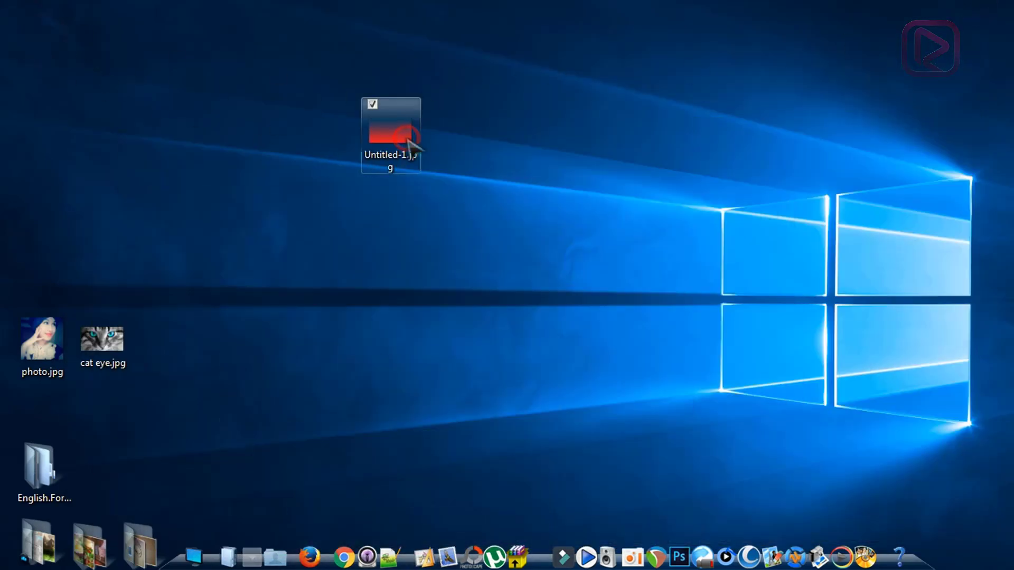
# Step: Open the saved Untitled-1.jpg from the desktop
pyautogui.doubleClick(389, 128)
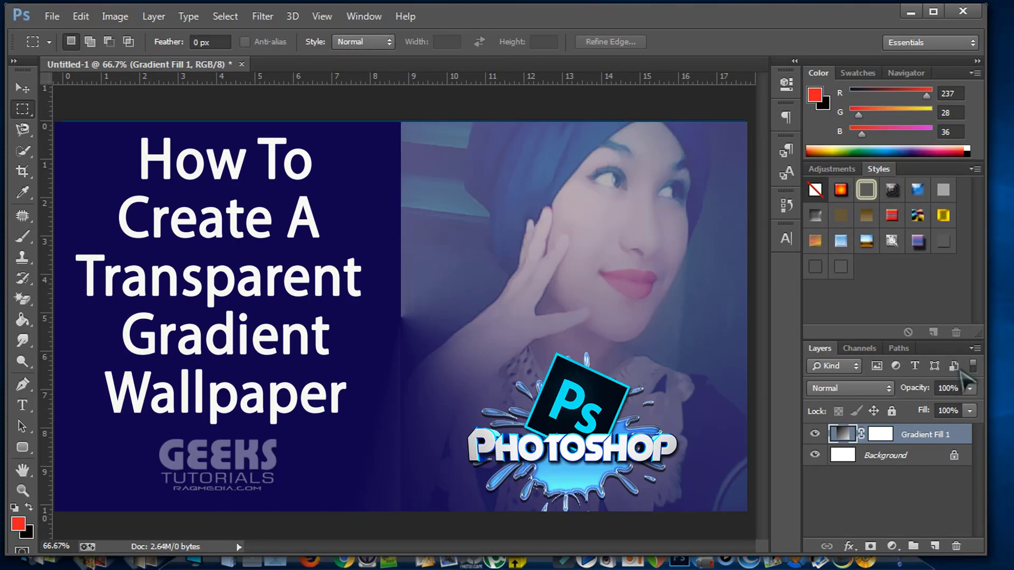
pyautogui.moveTo(969, 378)
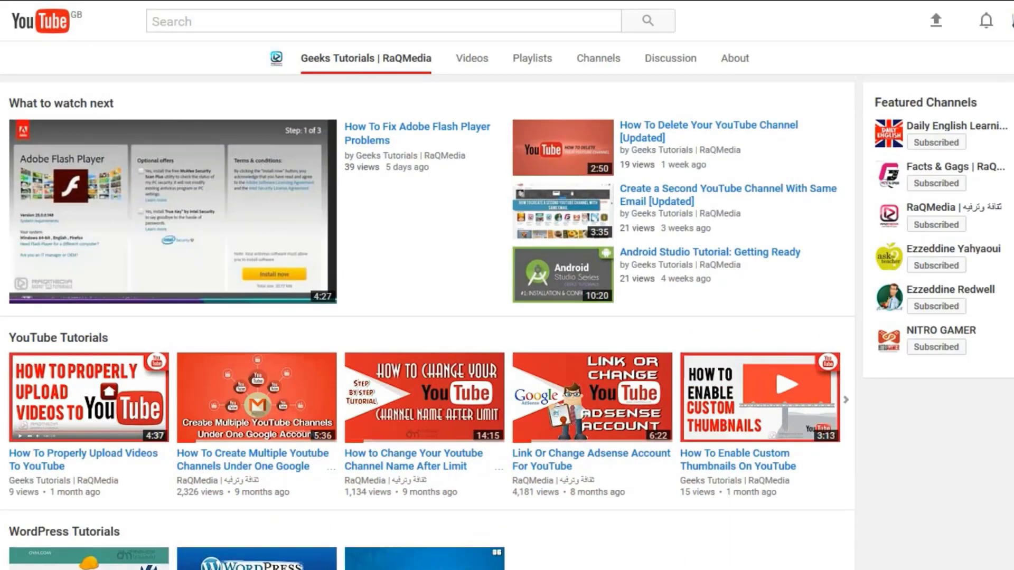
# Step: Subscribe to Geeks Tutorials | RaQMedia and enable all channel notifications
pyautogui.scroll(3)
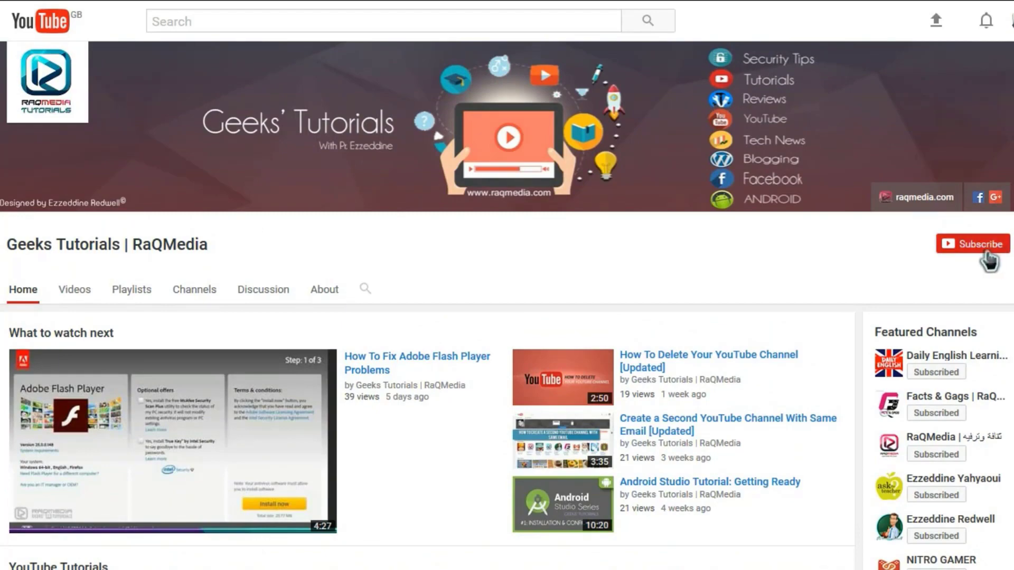
pyautogui.moveTo(982, 259)
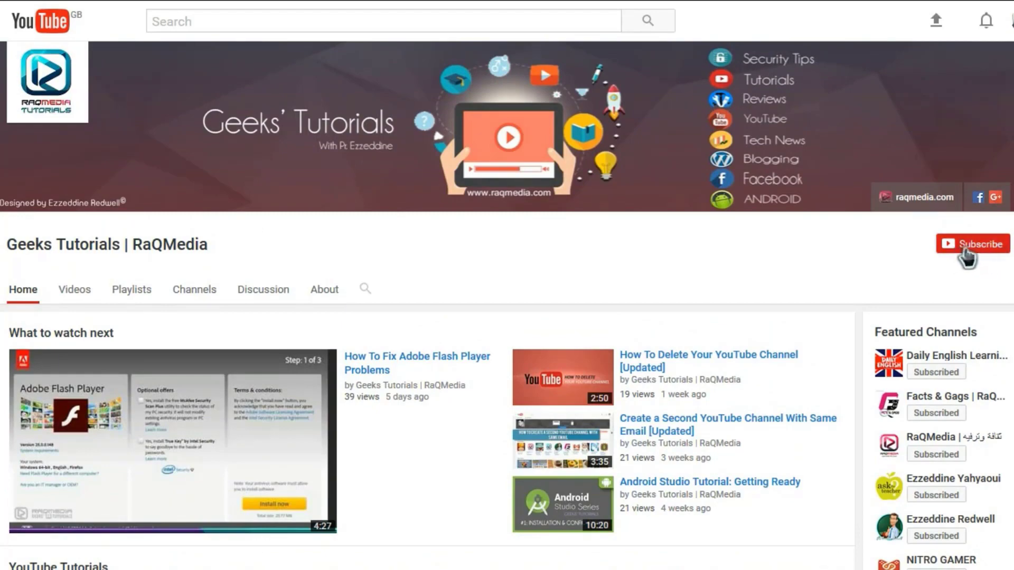
pyautogui.click(971, 244)
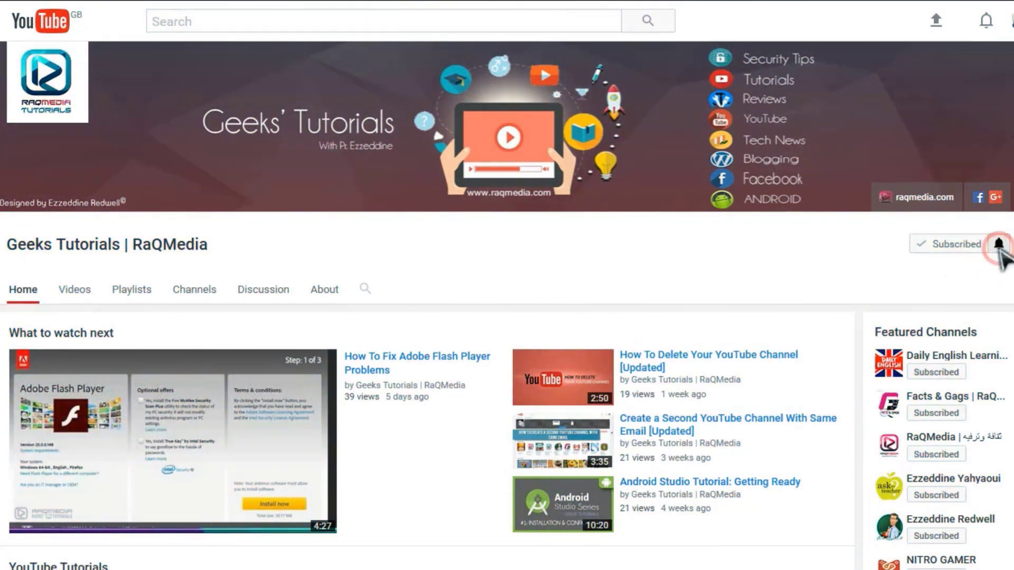
pyautogui.click(1002, 244)
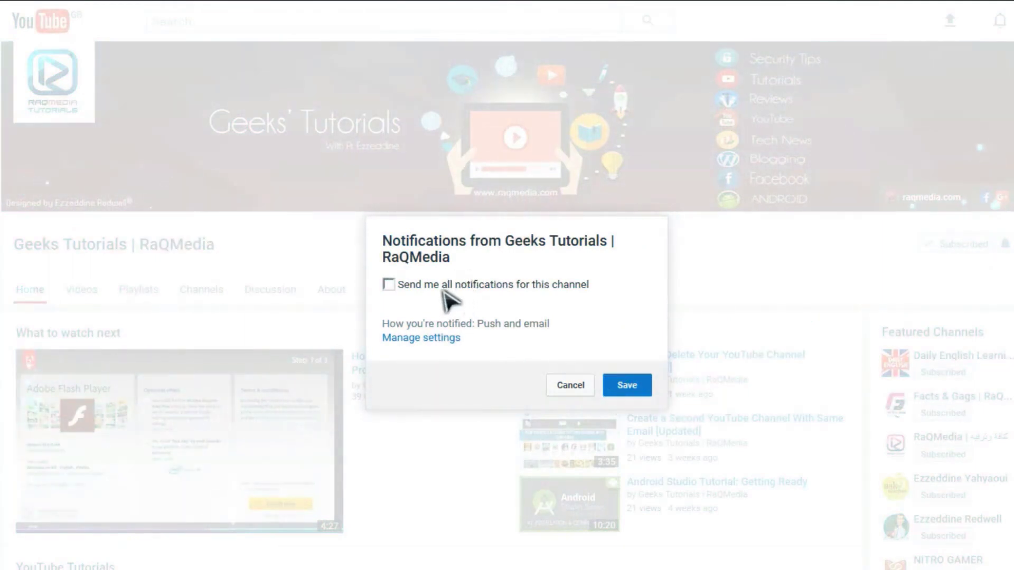
pyautogui.click(389, 284)
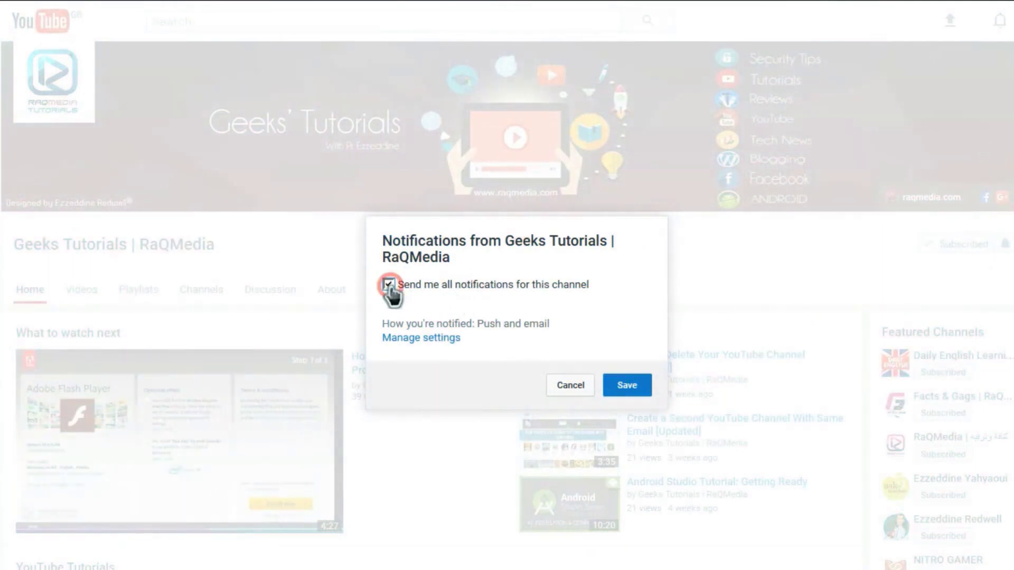